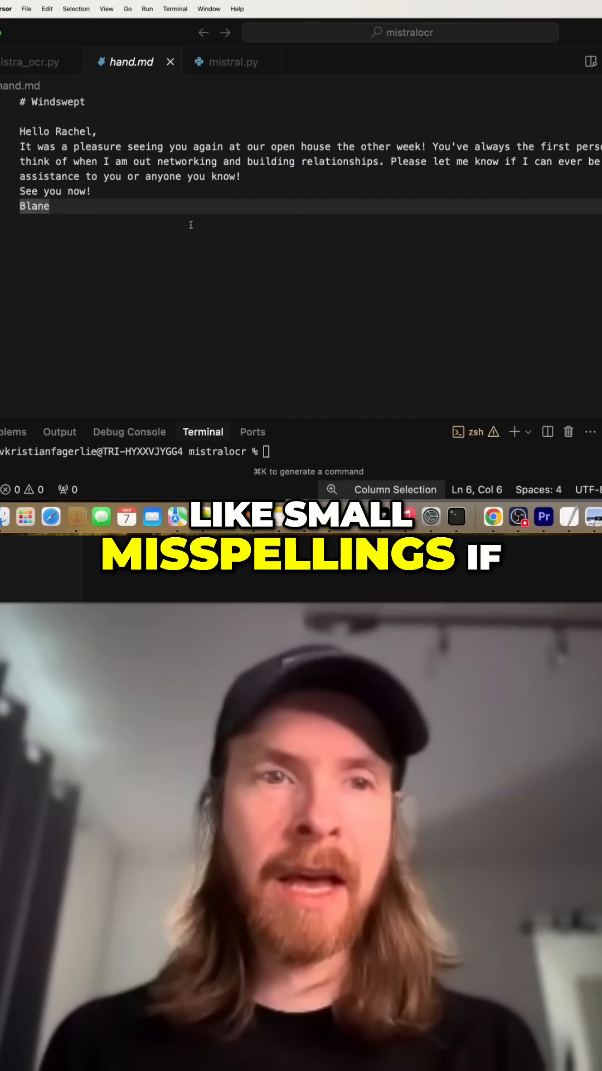
# - Return from hand.md to the mistral.py script with its hardcoded mistral-large-latest prompt
pyautogui.click(231, 61)
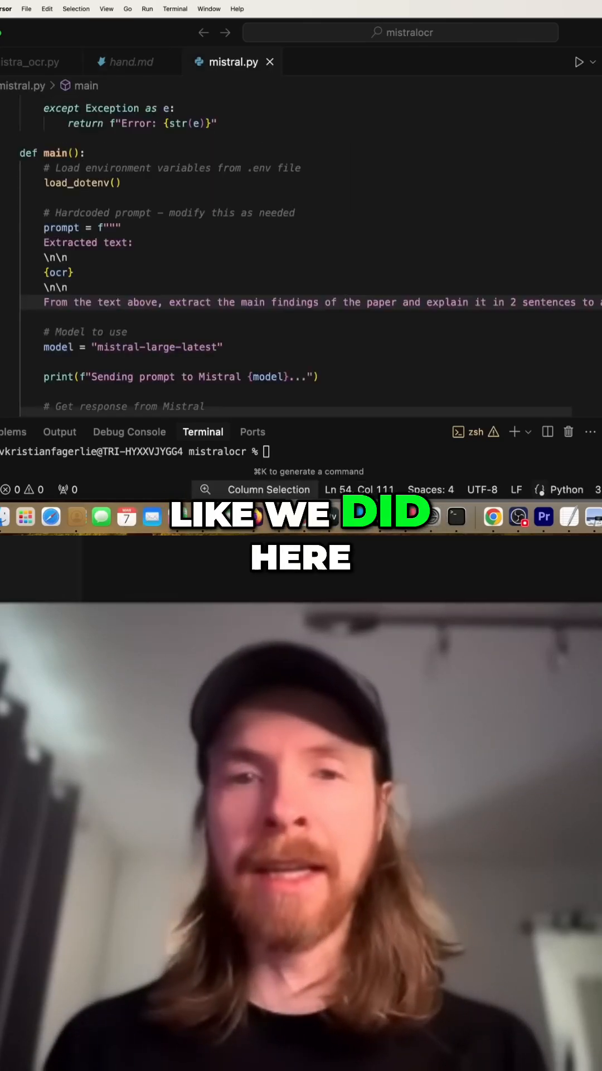